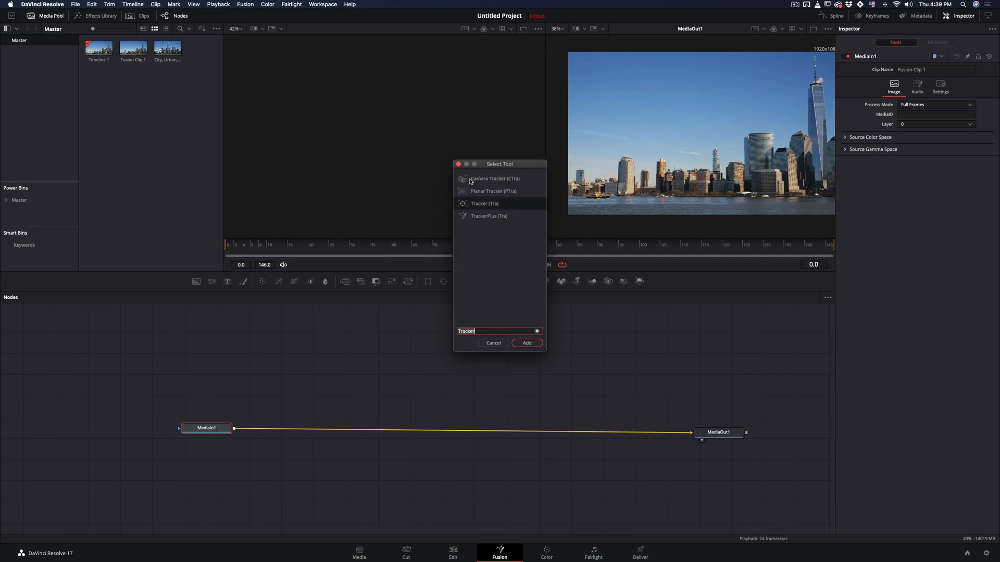
Insert a Tracker node between MediaIn1 and MediaOut1.
click(526, 342)
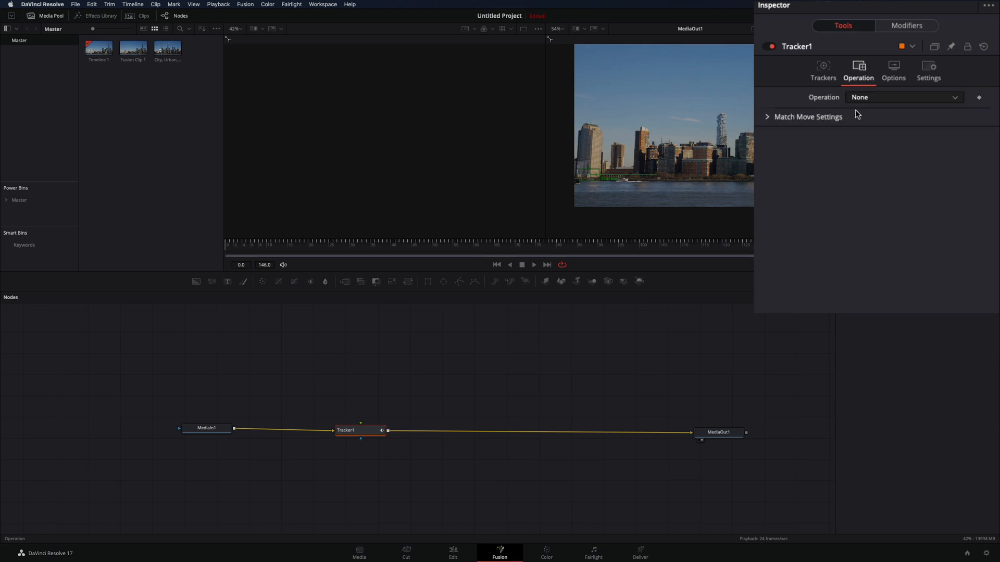
Add the clip again as MediaIn1_1 and attach a TimeStretcher1 node to it.
click(903, 97)
text(Time Stretcher)
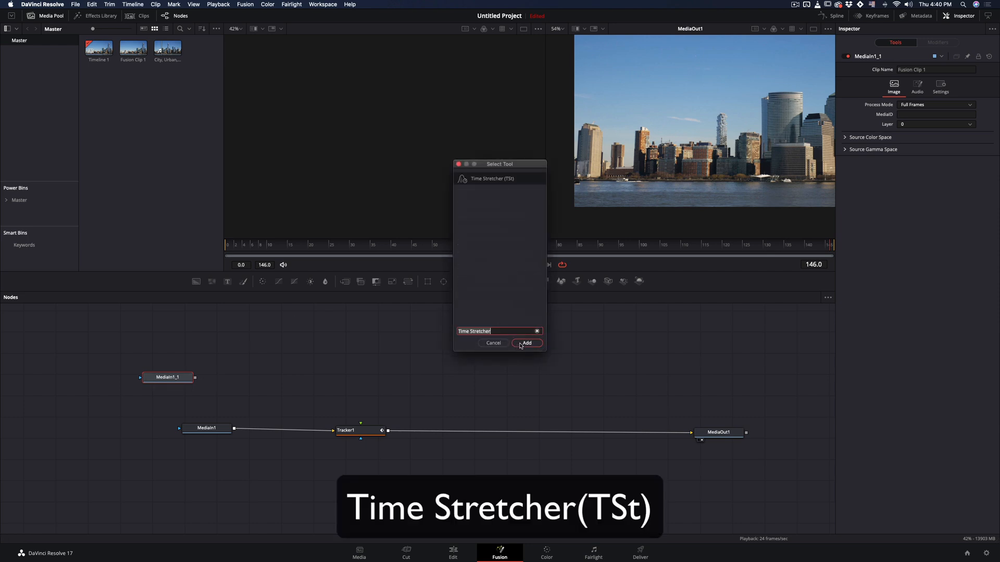
click(526, 343)
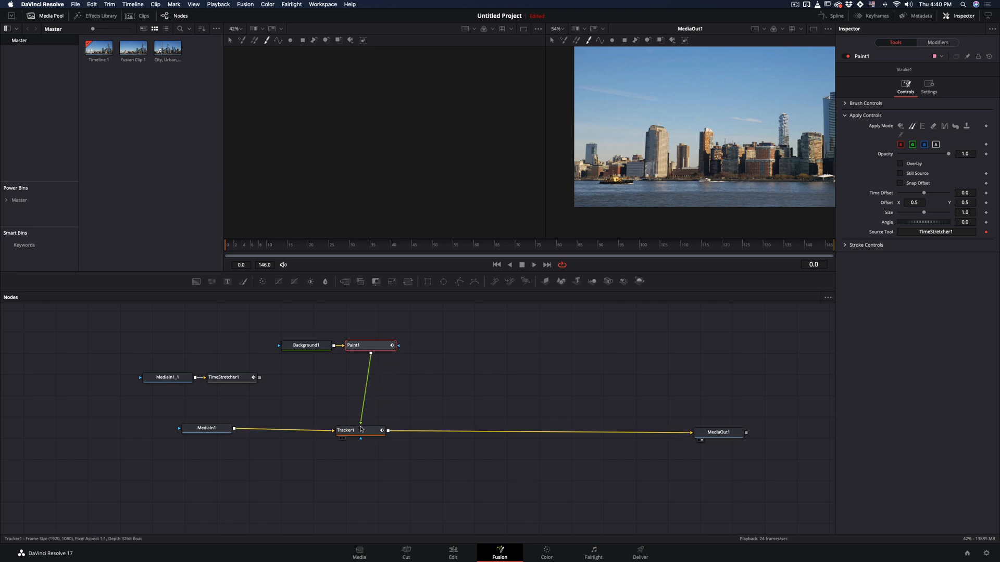
mouse_move(606, 124)
text(Grid Warp)
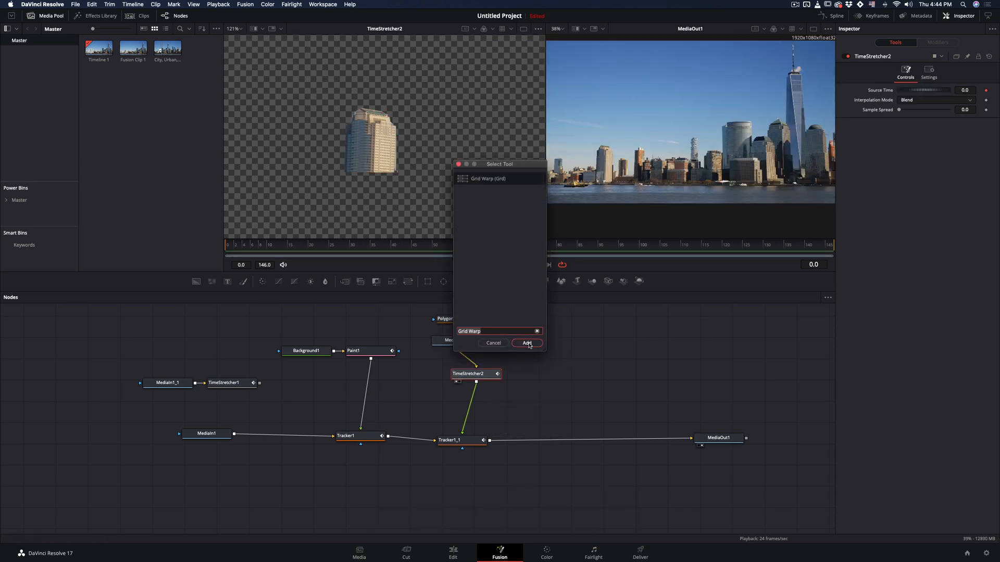
Insert GridWarp1 between TimeStretcher2 and Tracker1_1 with magnet type Selected.
click(526, 343)
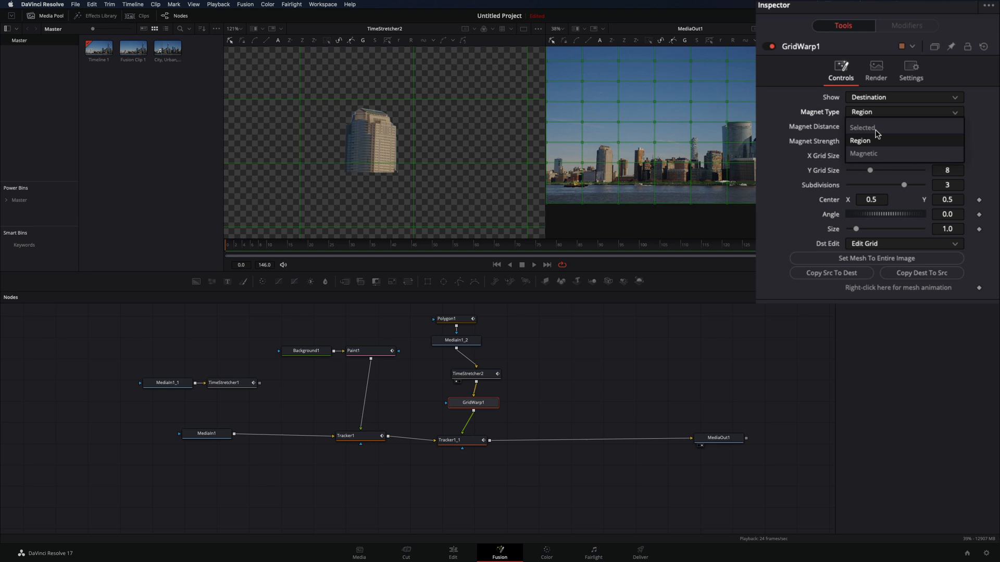
click(862, 127)
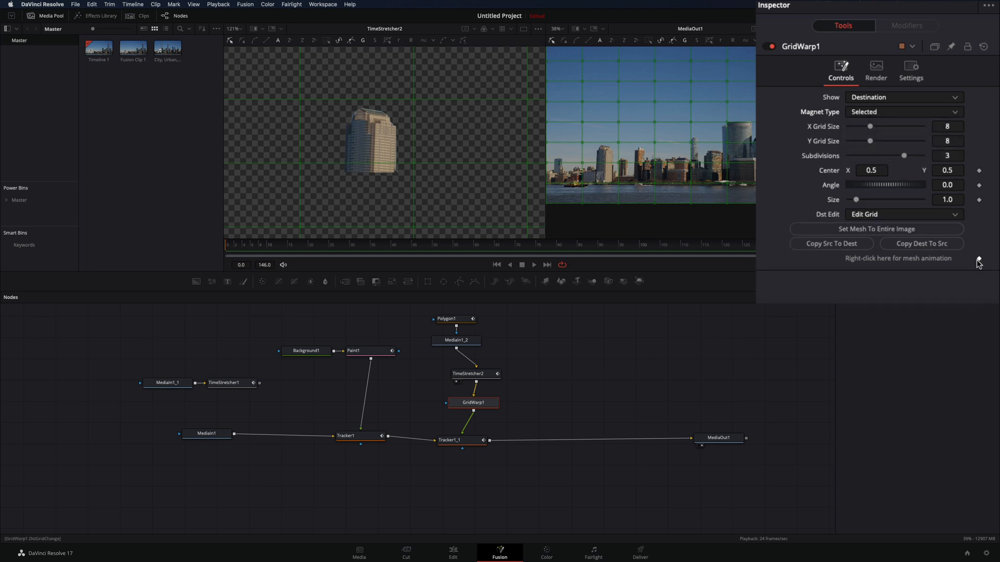